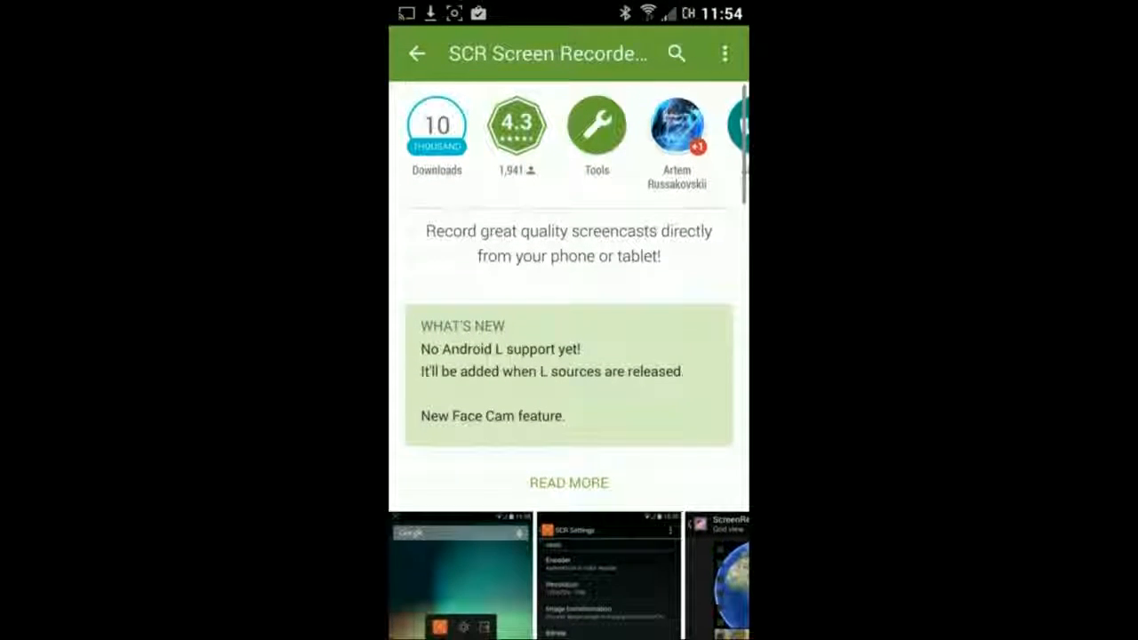
Expand and scroll through SCR Screen Recorder Pro's full Play Store description
left_click(569, 483)
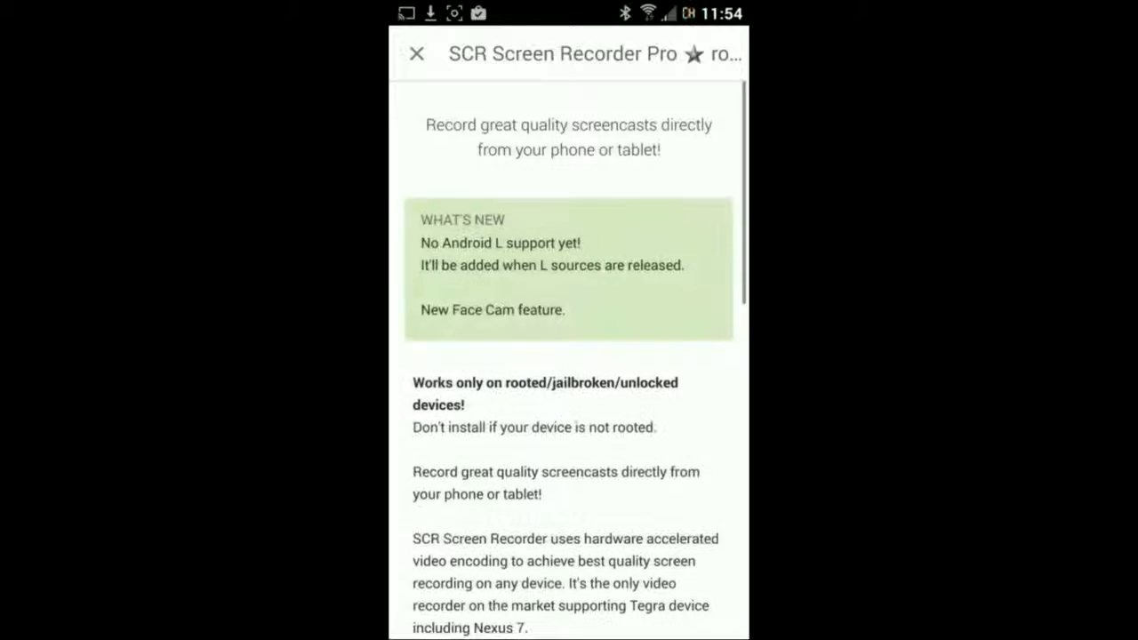
scroll("down", 3)
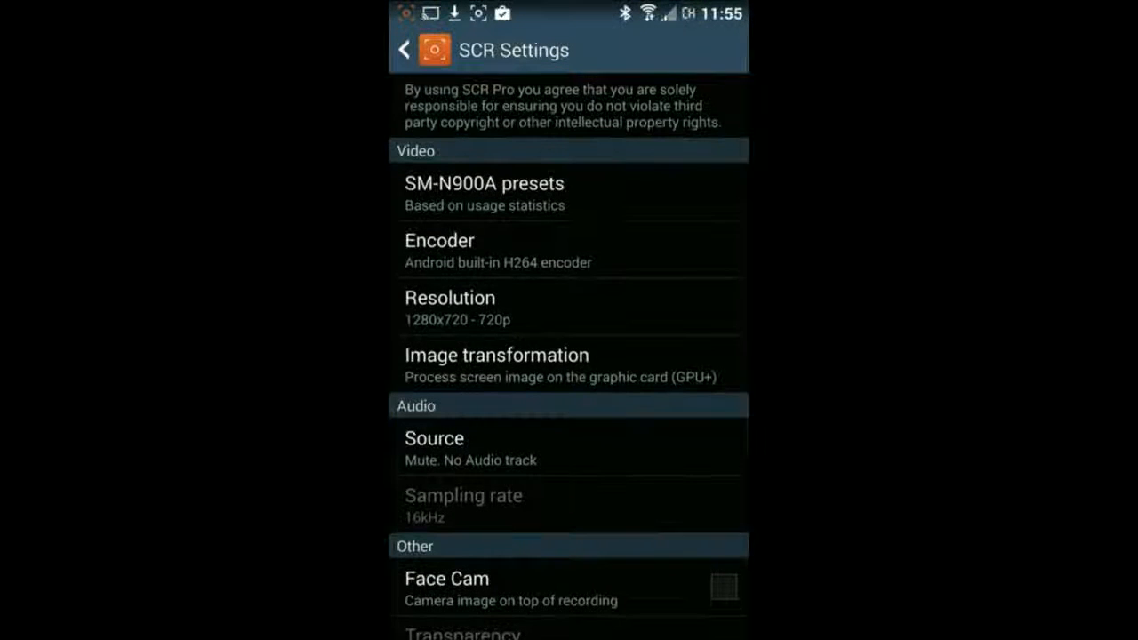
scroll("down", 3)
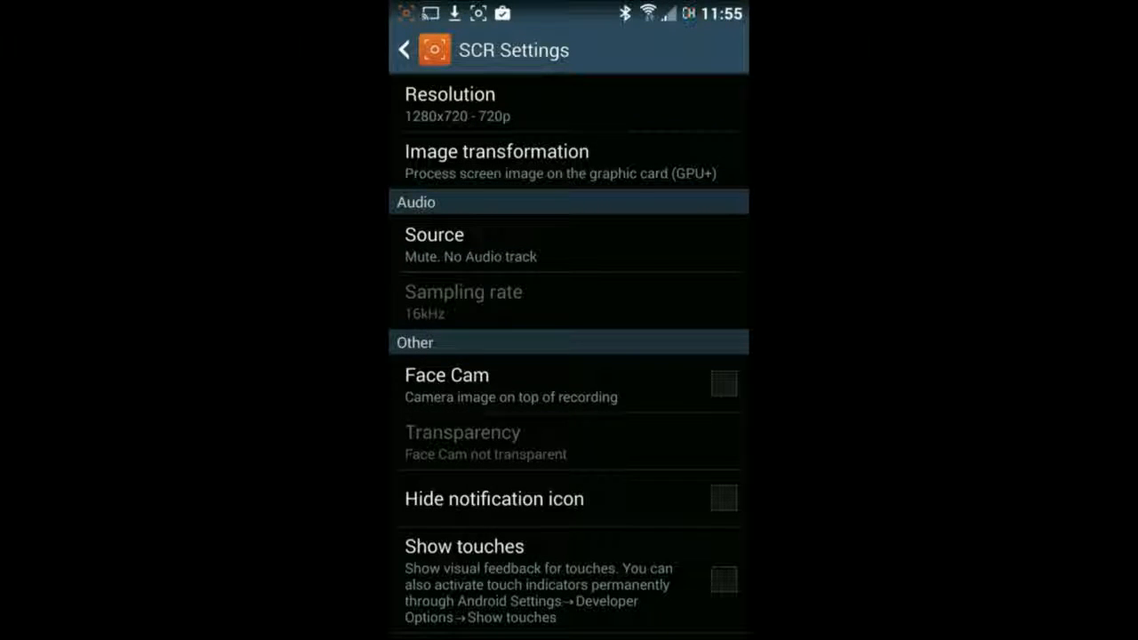
left_click(723, 384)
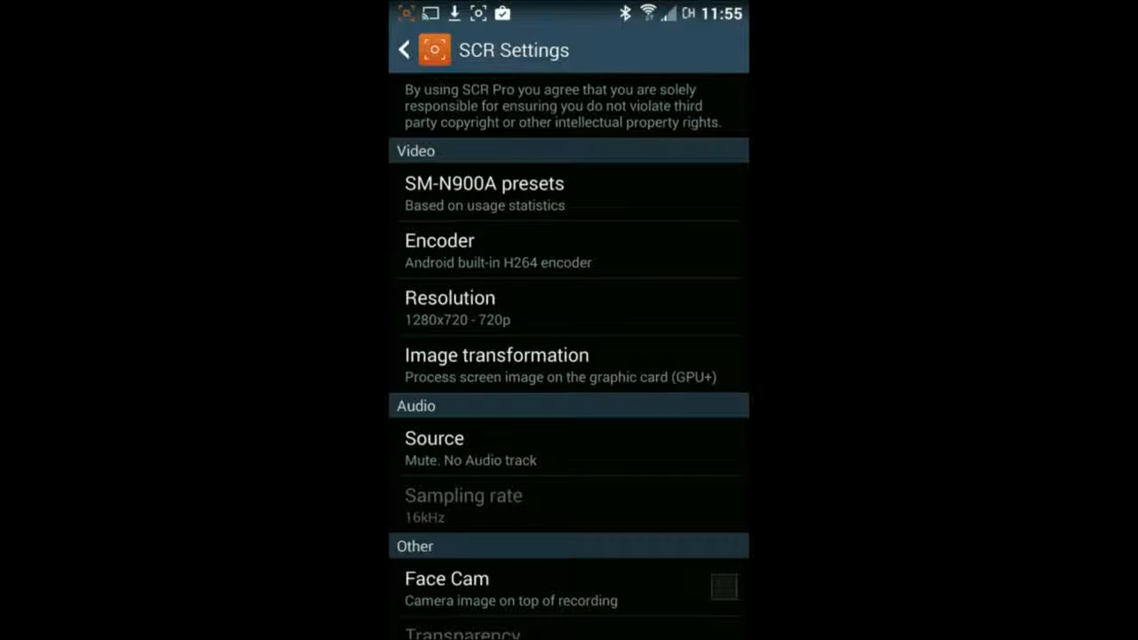
left_click(484, 185)
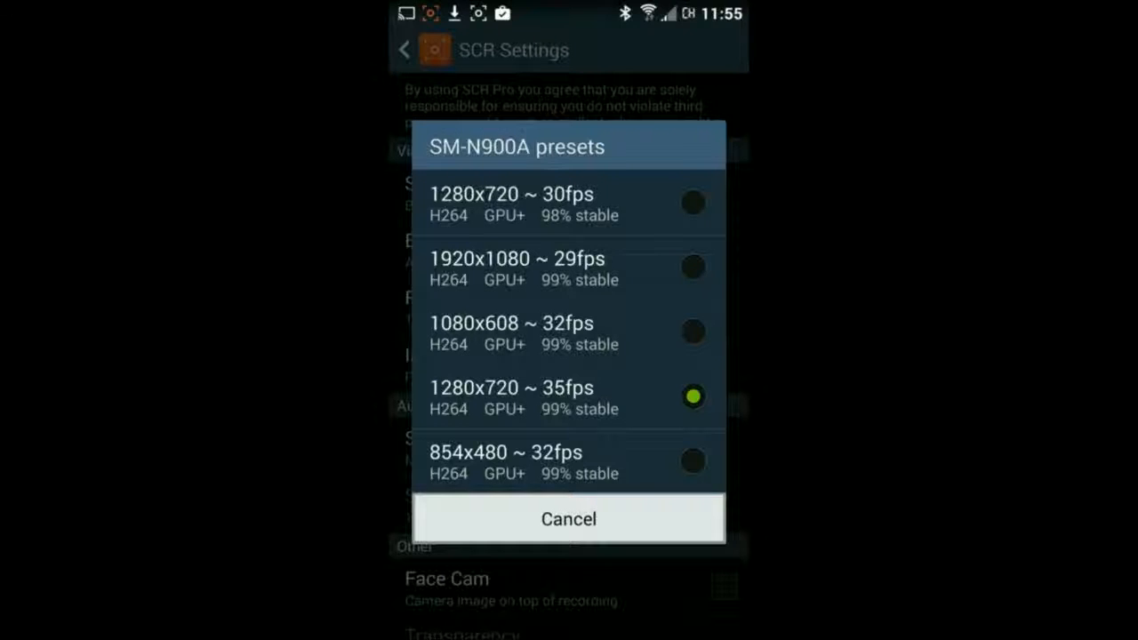
left_click(568, 518)
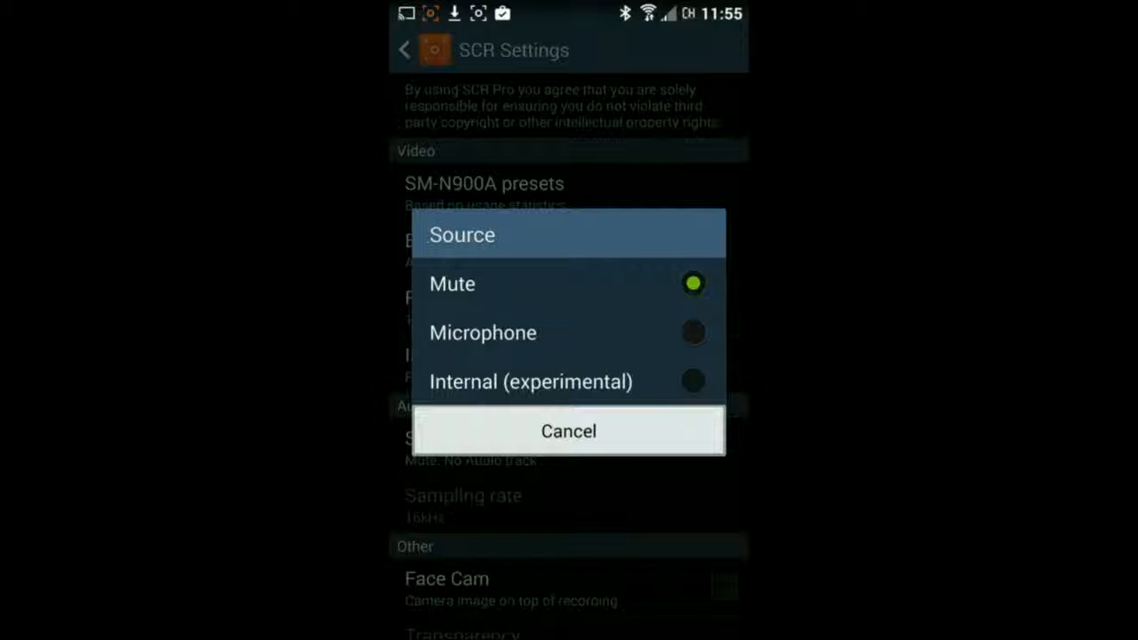
left_click(569, 431)
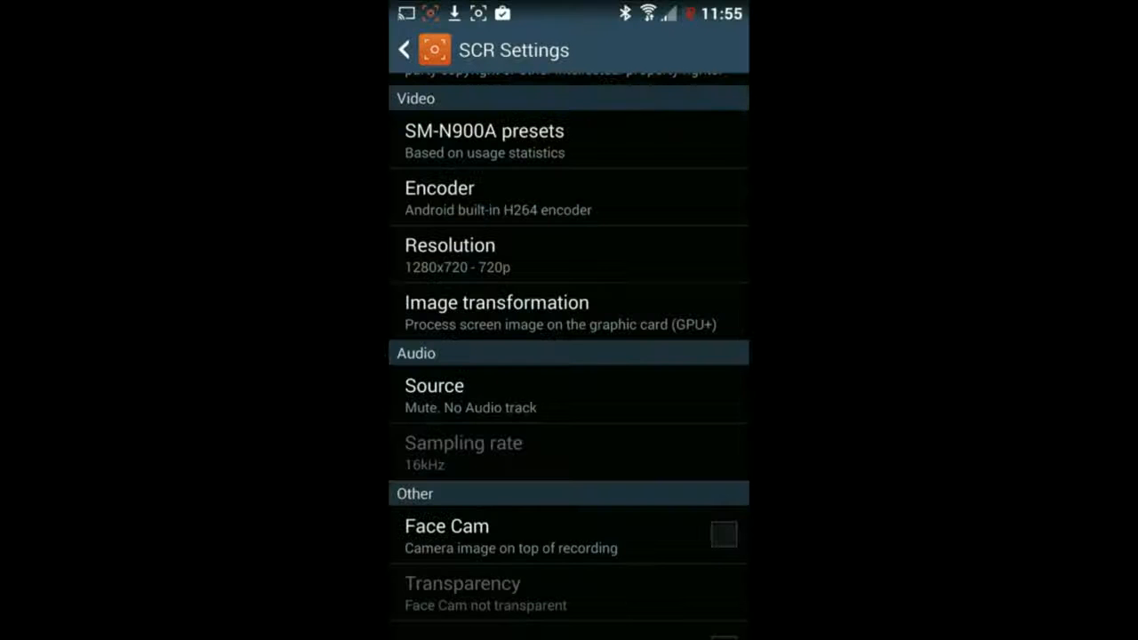
left_click(450, 255)
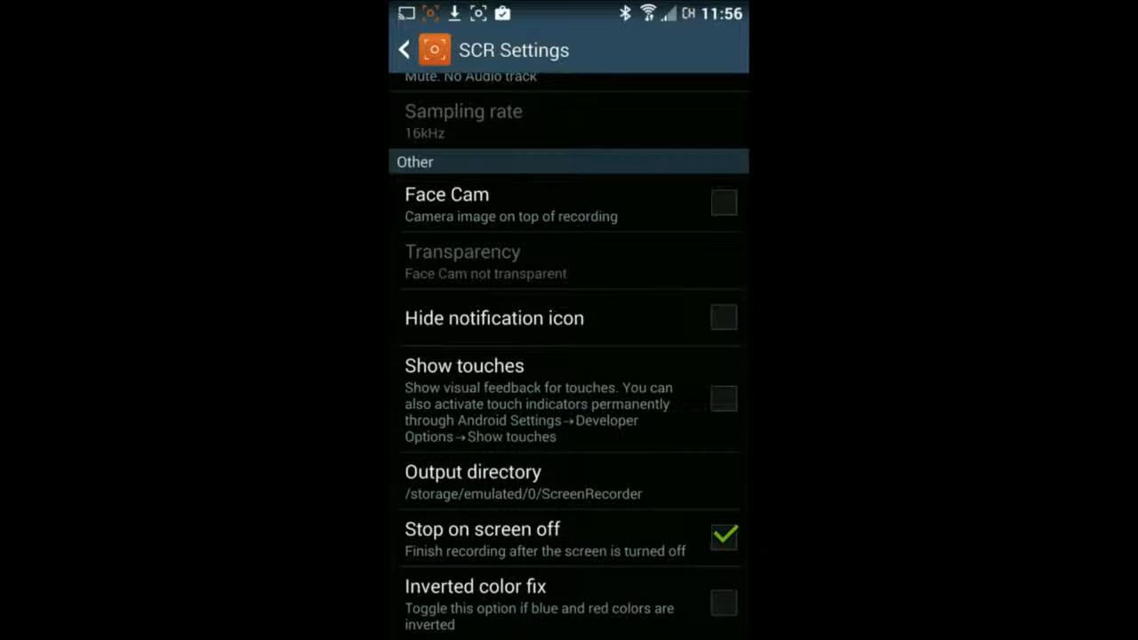
left_click(723, 398)
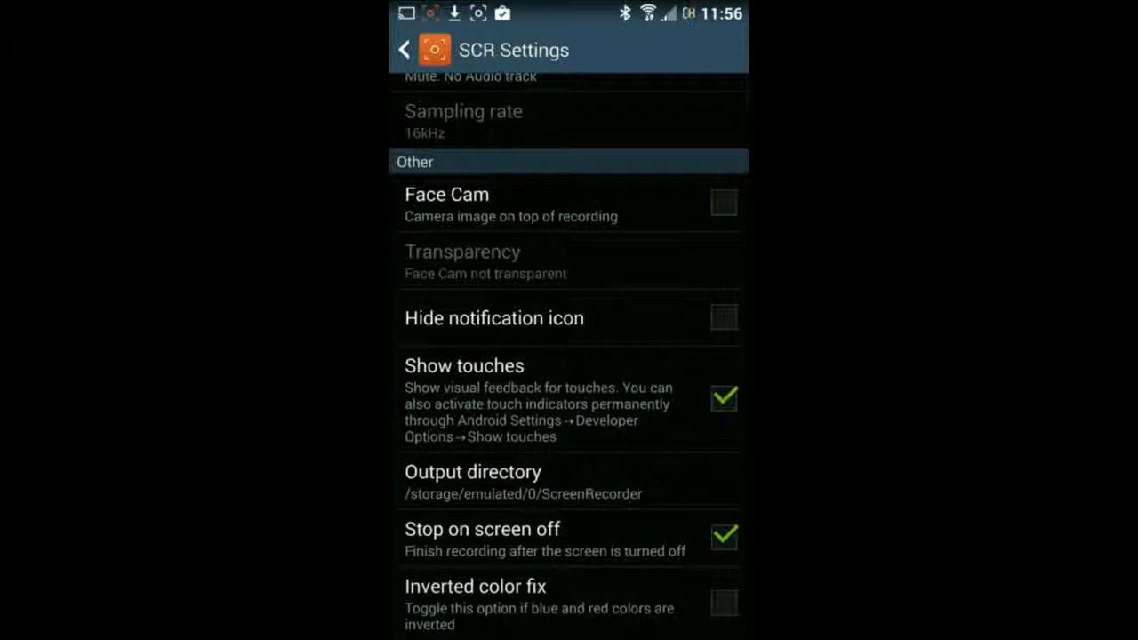
left_click(600, 276)
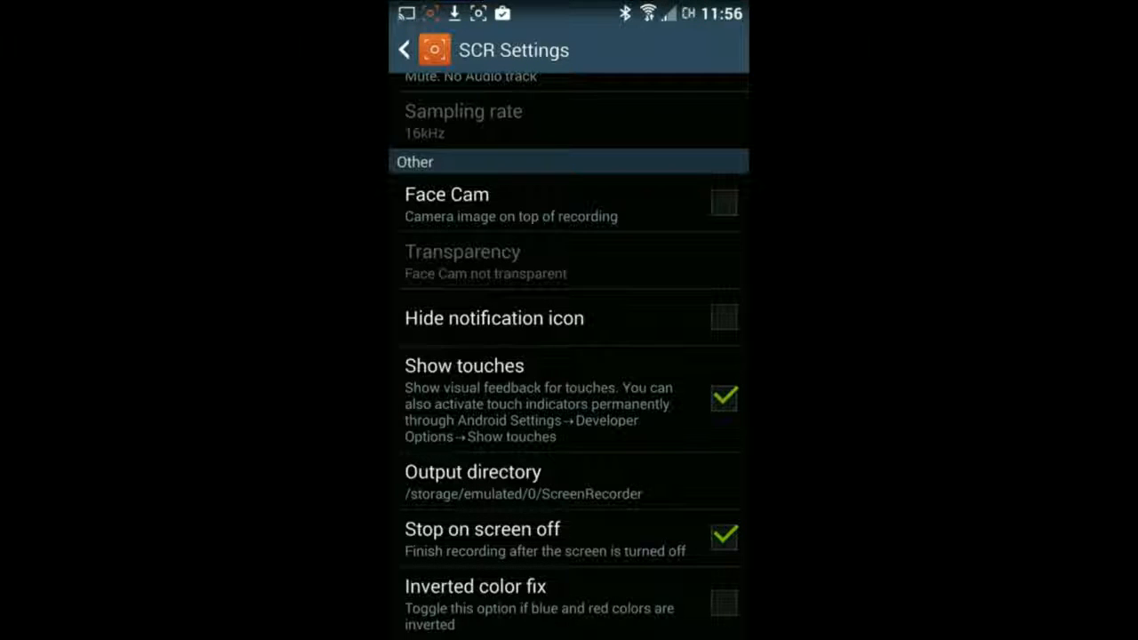
left_click(723, 398)
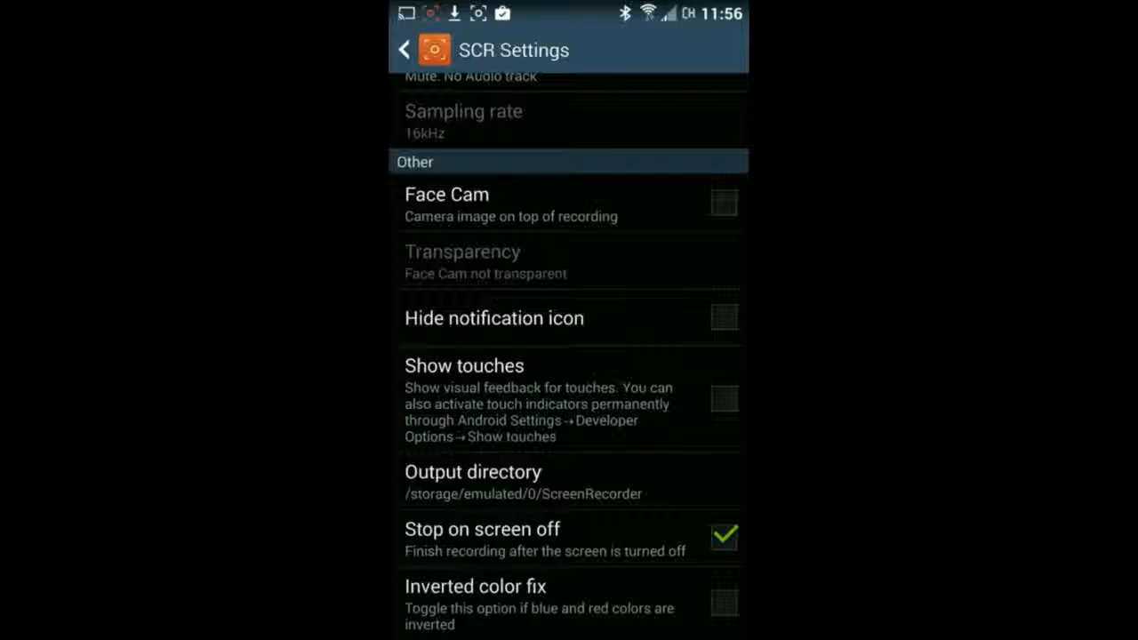